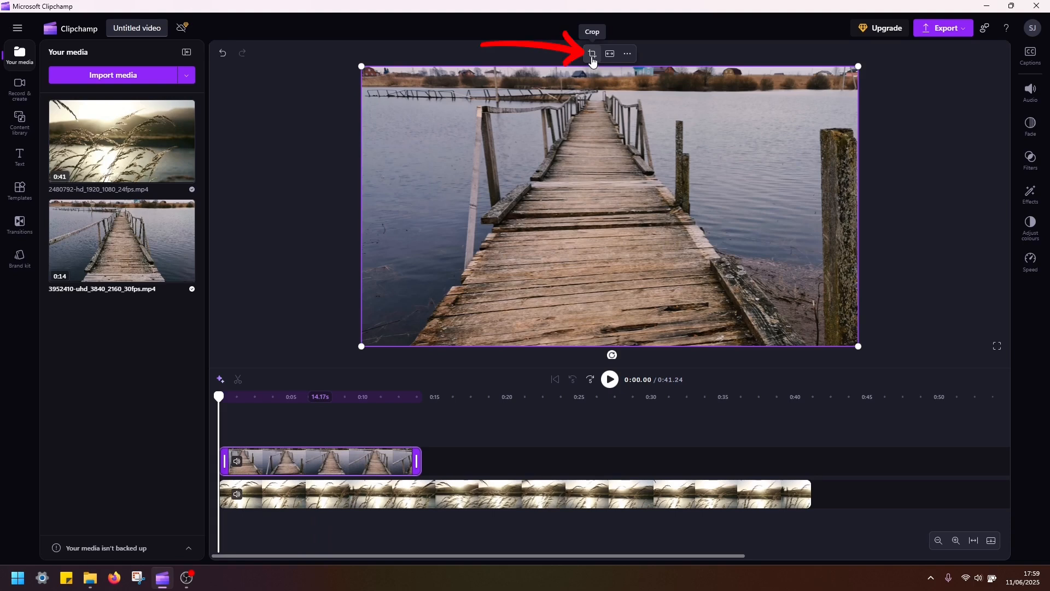
# Trim the bridge clip's right crop edge to mid-frame, leaving the left half visible.
pyautogui.click(592, 54)
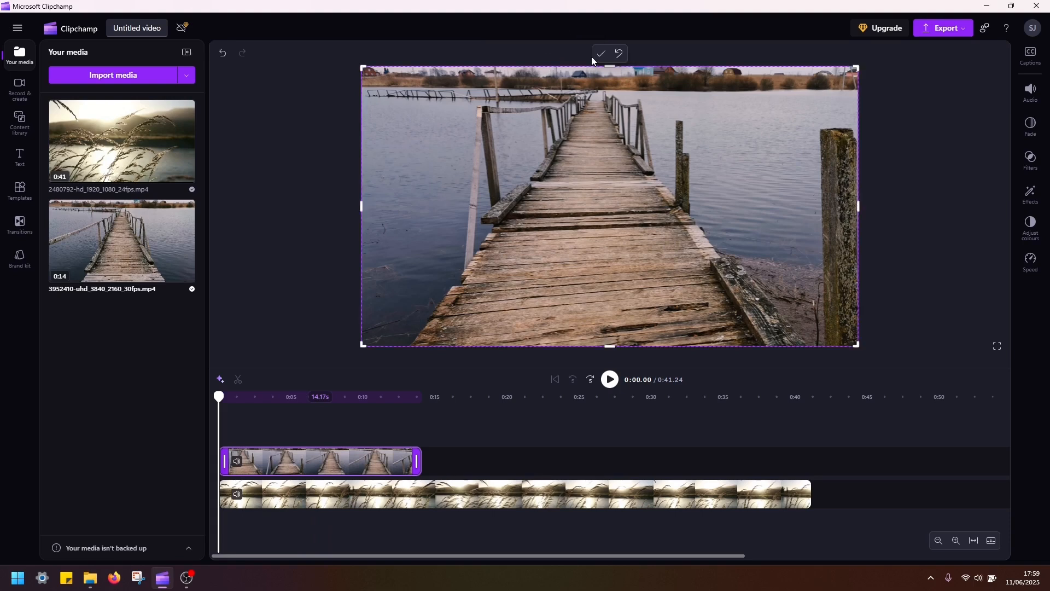
pyautogui.moveTo(843, 203)
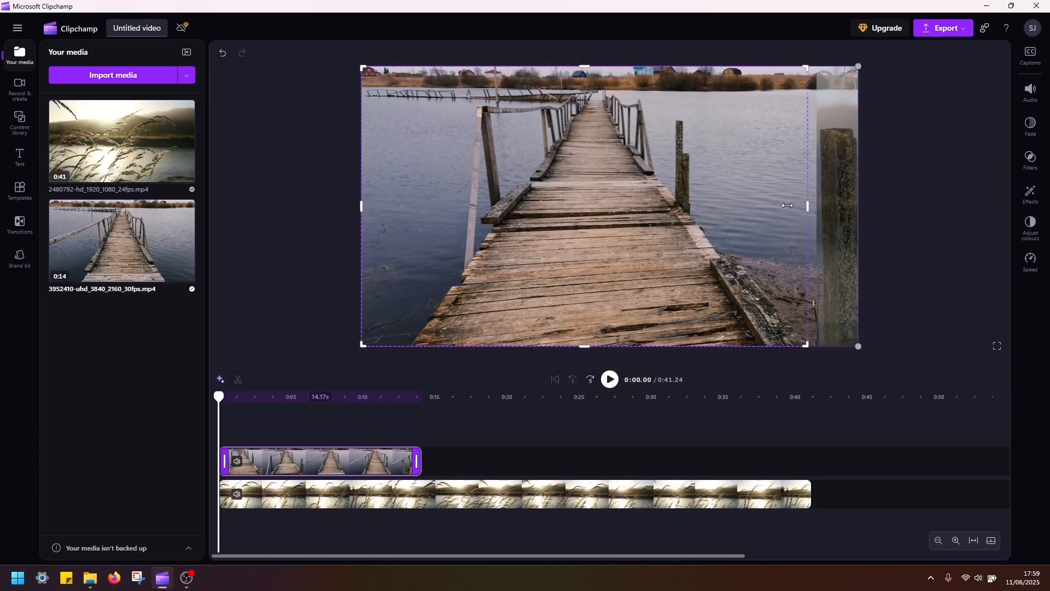
pyautogui.moveTo(806, 205); pyautogui.dragTo(616, 214)
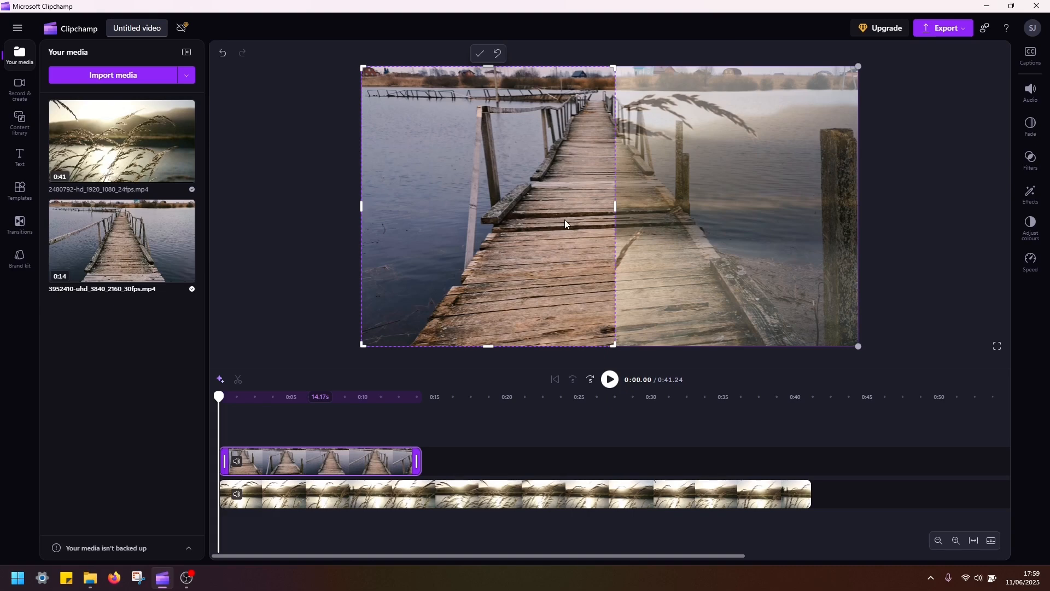
pyautogui.moveTo(541, 221)
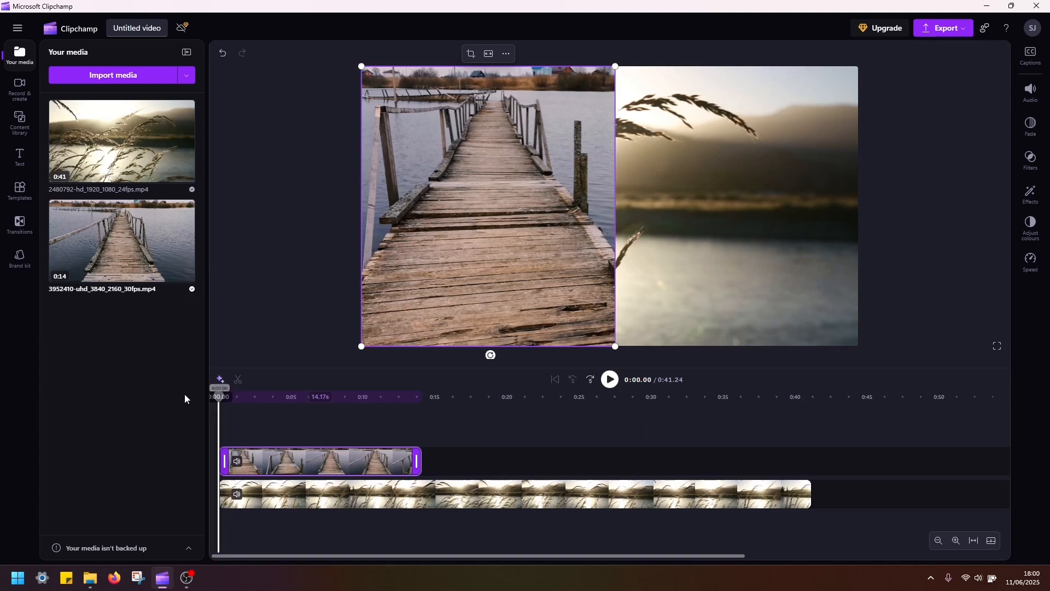
pyautogui.click(328, 396)
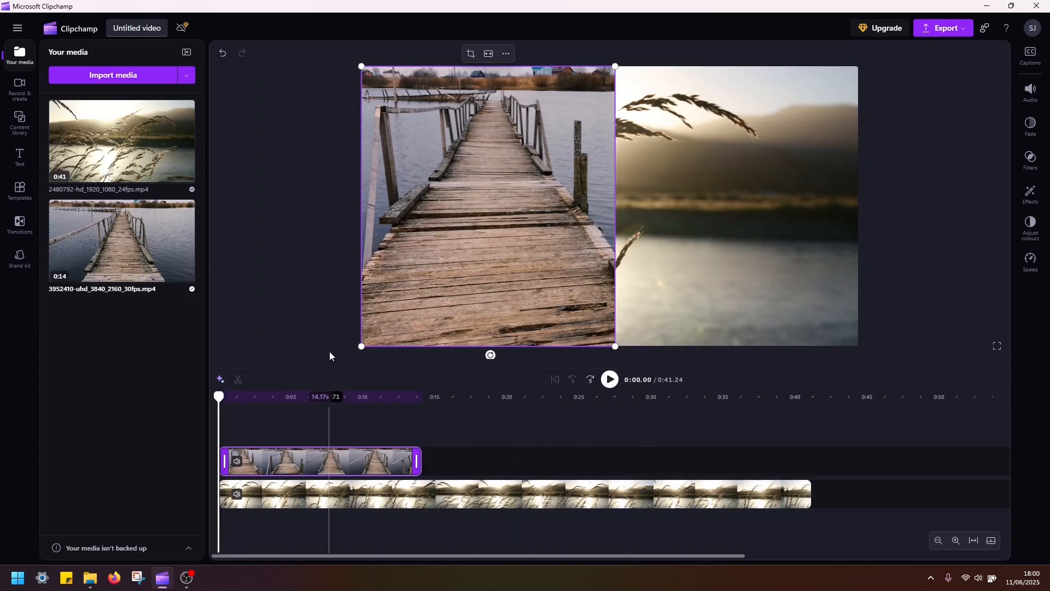
pyautogui.click(609, 380)
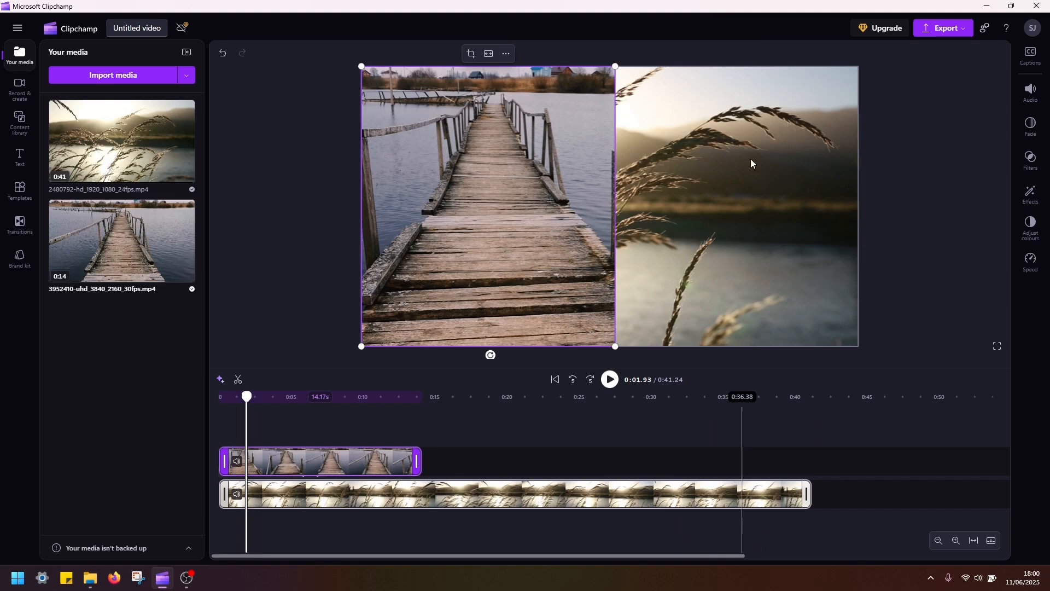
# Trim the grass clip's left crop edge to the centre so it fills the right half.
pyautogui.click(509, 494)
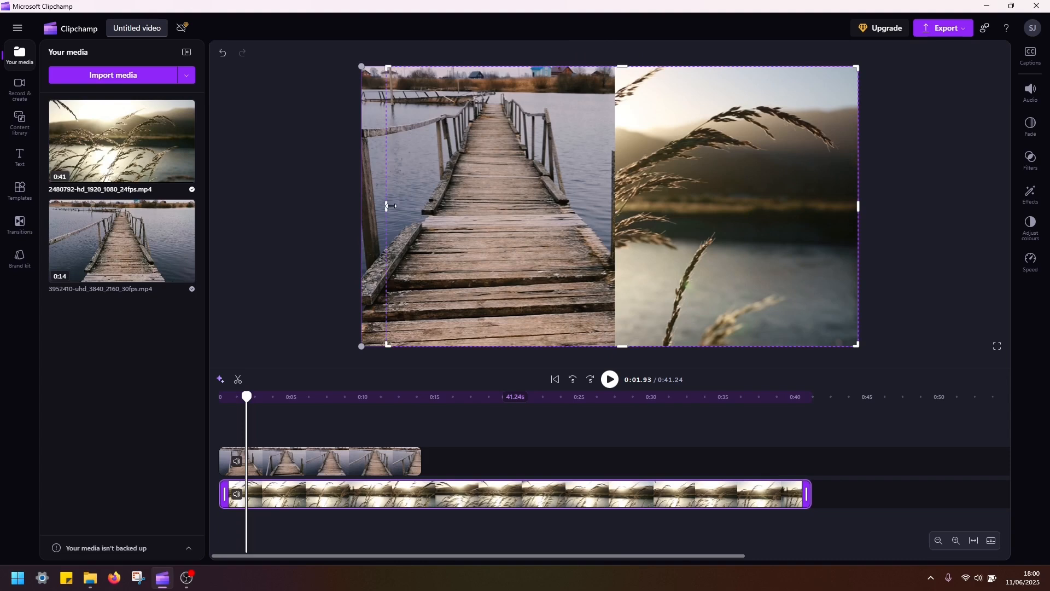
pyautogui.moveTo(388, 205); pyautogui.dragTo(600, 218)
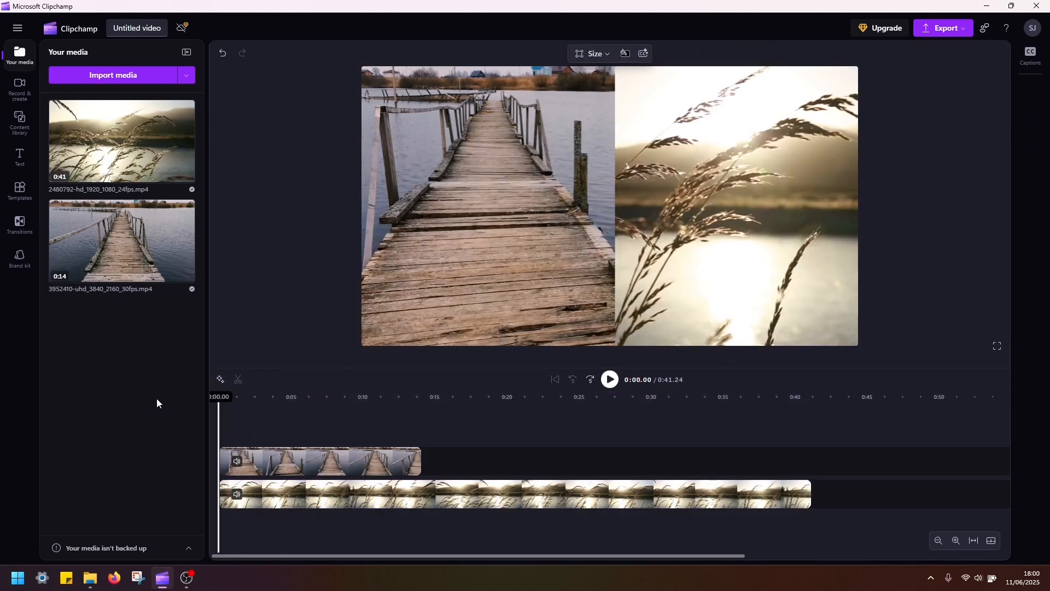
pyautogui.click(609, 380)
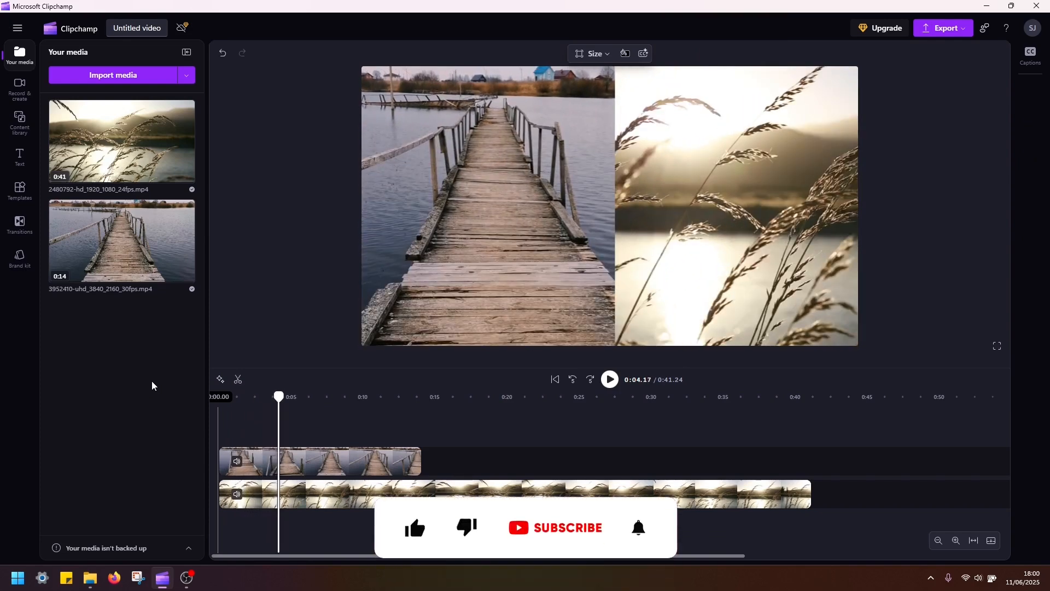
pyautogui.click(414, 528)
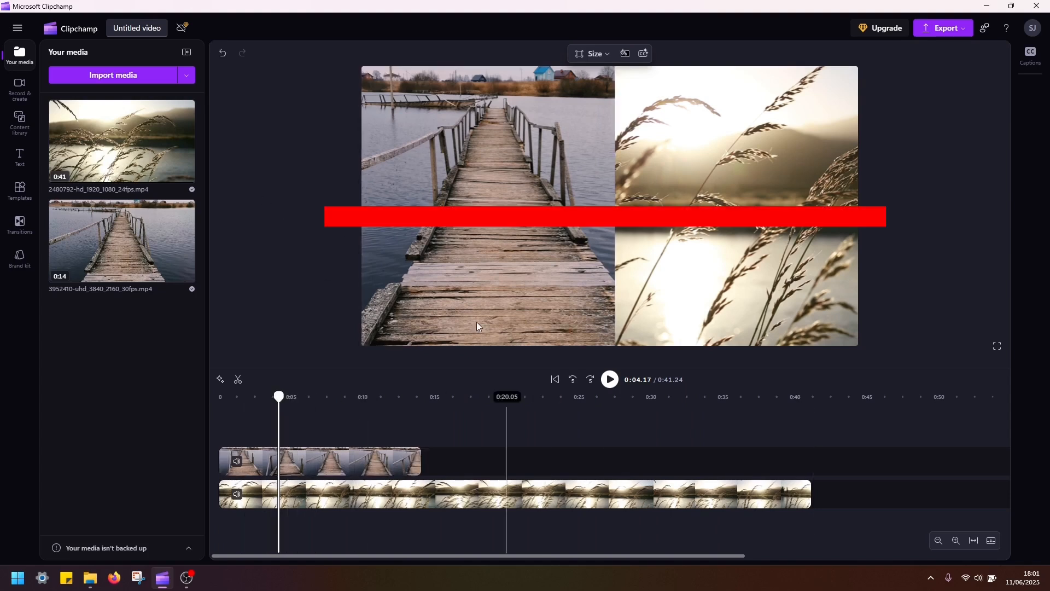
pyautogui.click(318, 461)
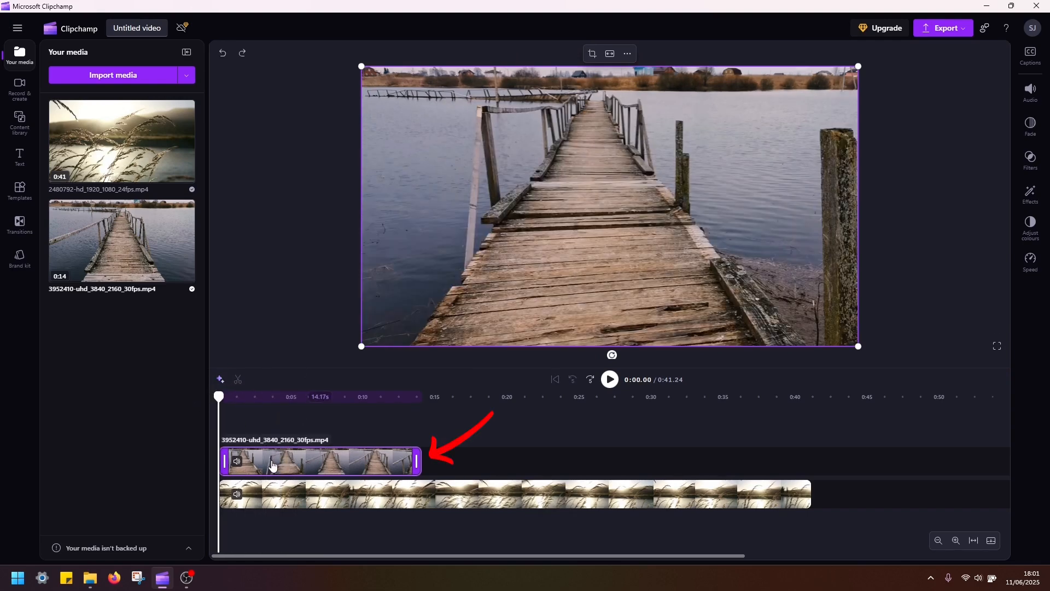
# Crop the bridge clip's bottom edge up to mid-frame so it fills the top half.
pyautogui.click(592, 53)
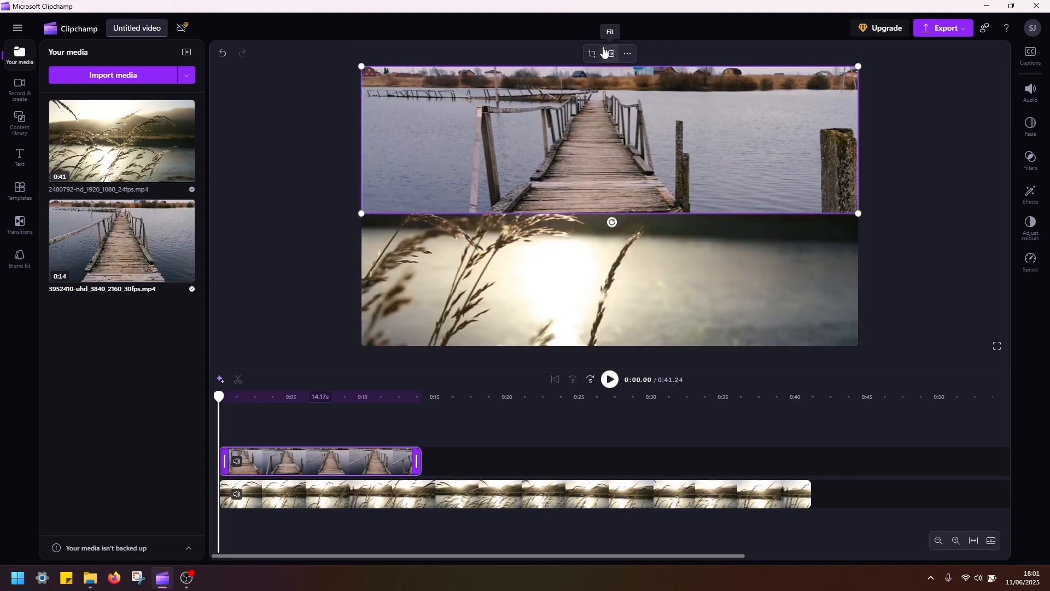
# Begin cropping the grass clip, lowering its top edge toward the bottom half.
pyautogui.click(515, 493)
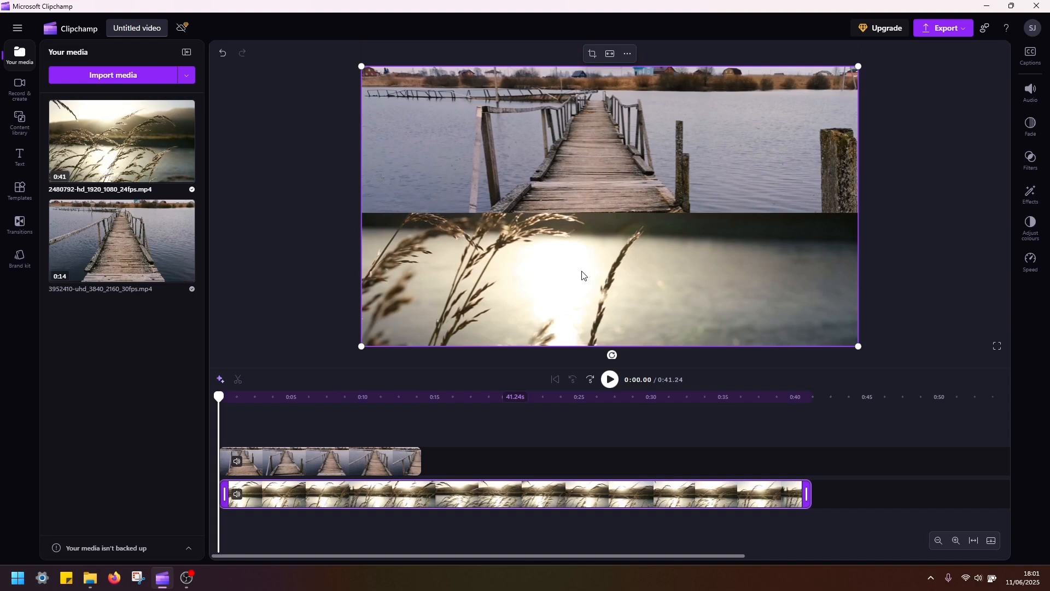
pyautogui.click(591, 54)
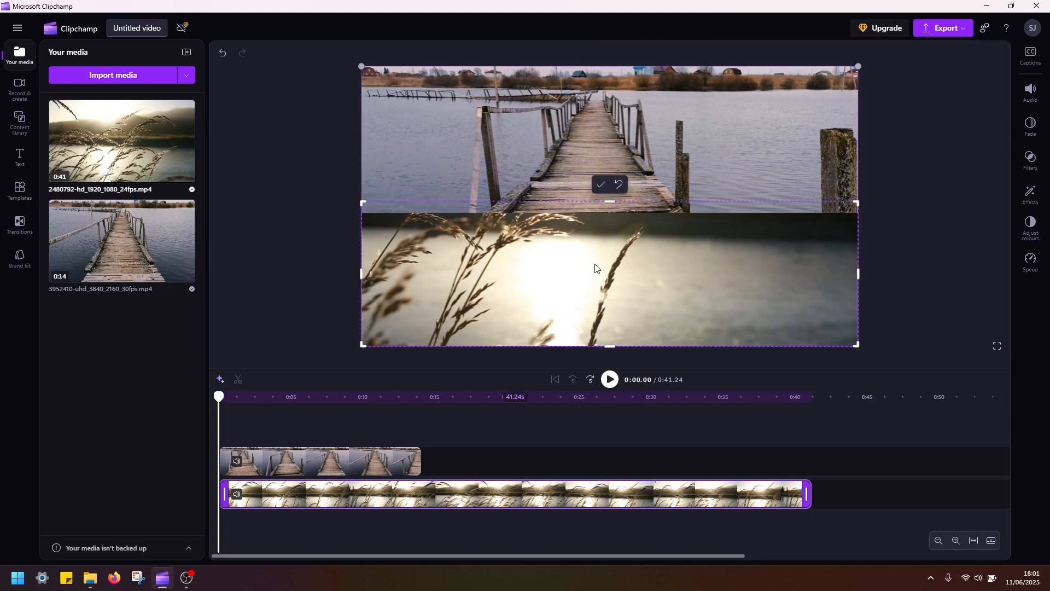
pyautogui.moveTo(603, 265)
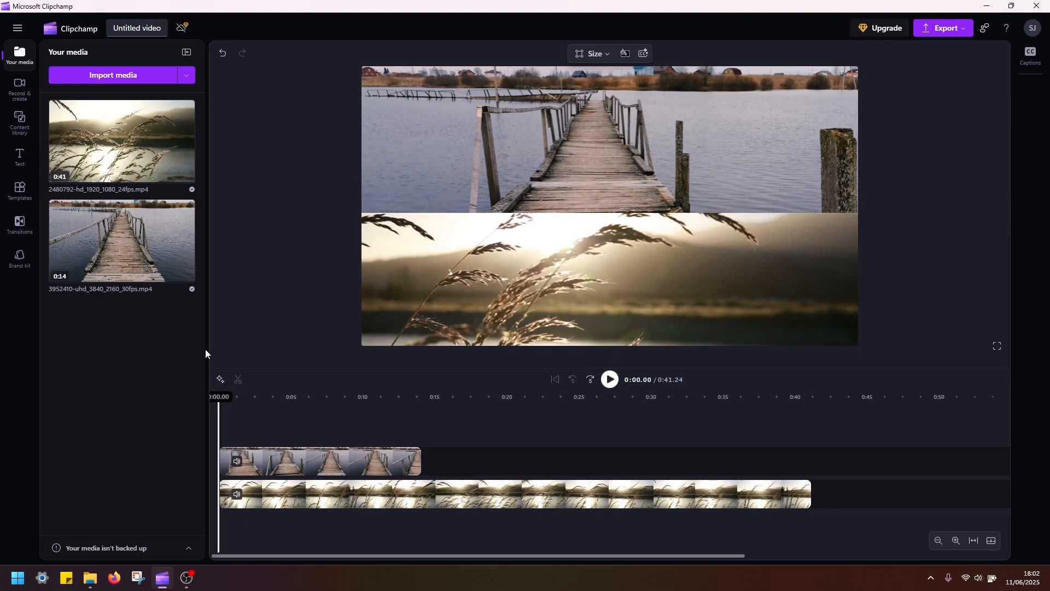
pyautogui.click(608, 380)
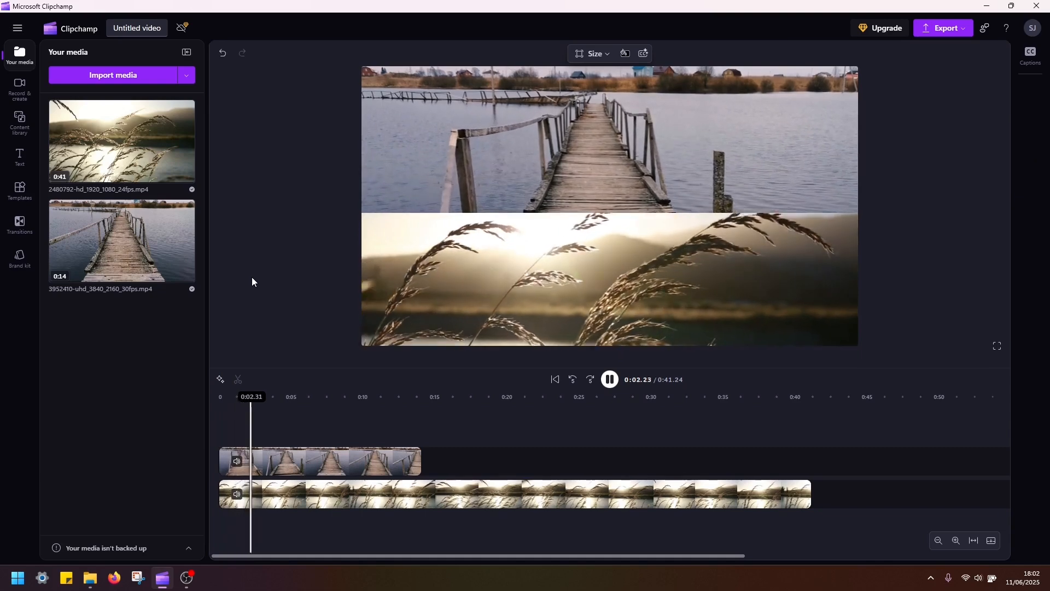
pyautogui.click(610, 380)
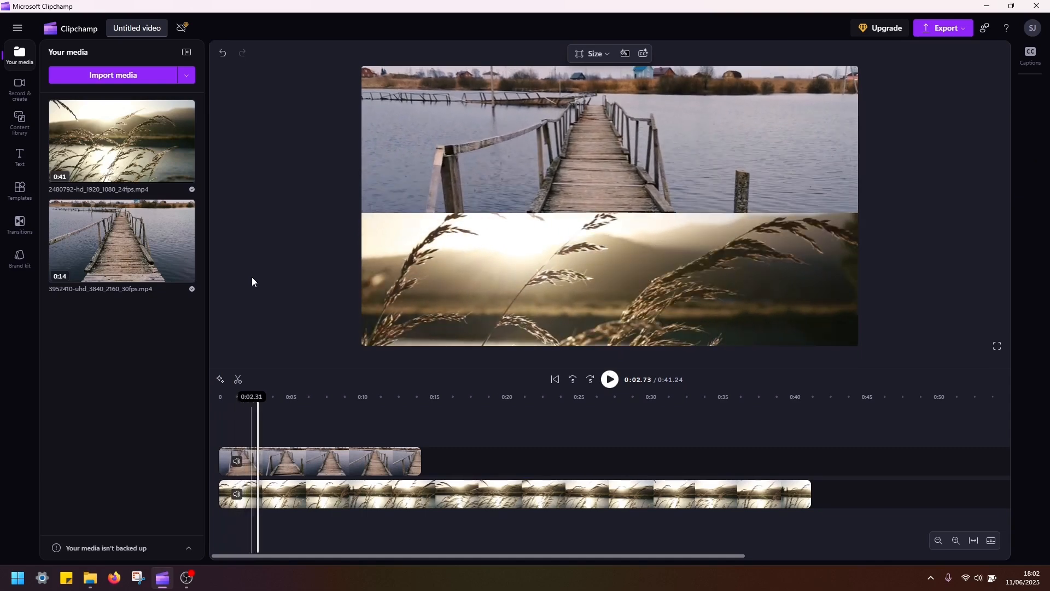